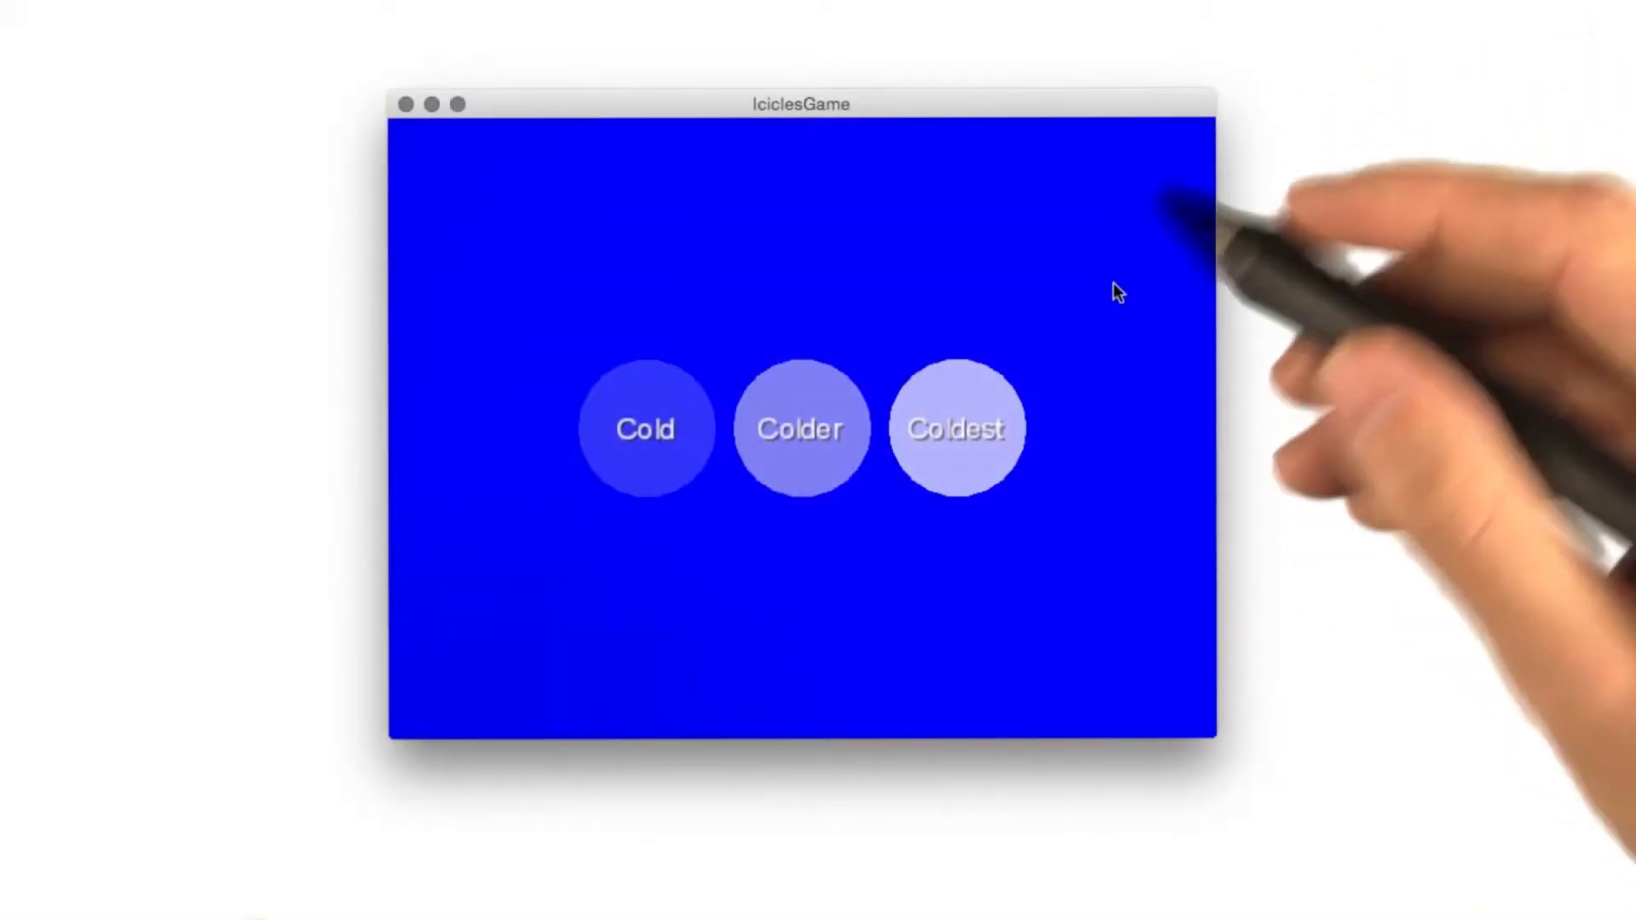
# Choose Coldest on the difficulty selection screen so icicles start falling on the stick figure.
pyautogui.click(646, 427)
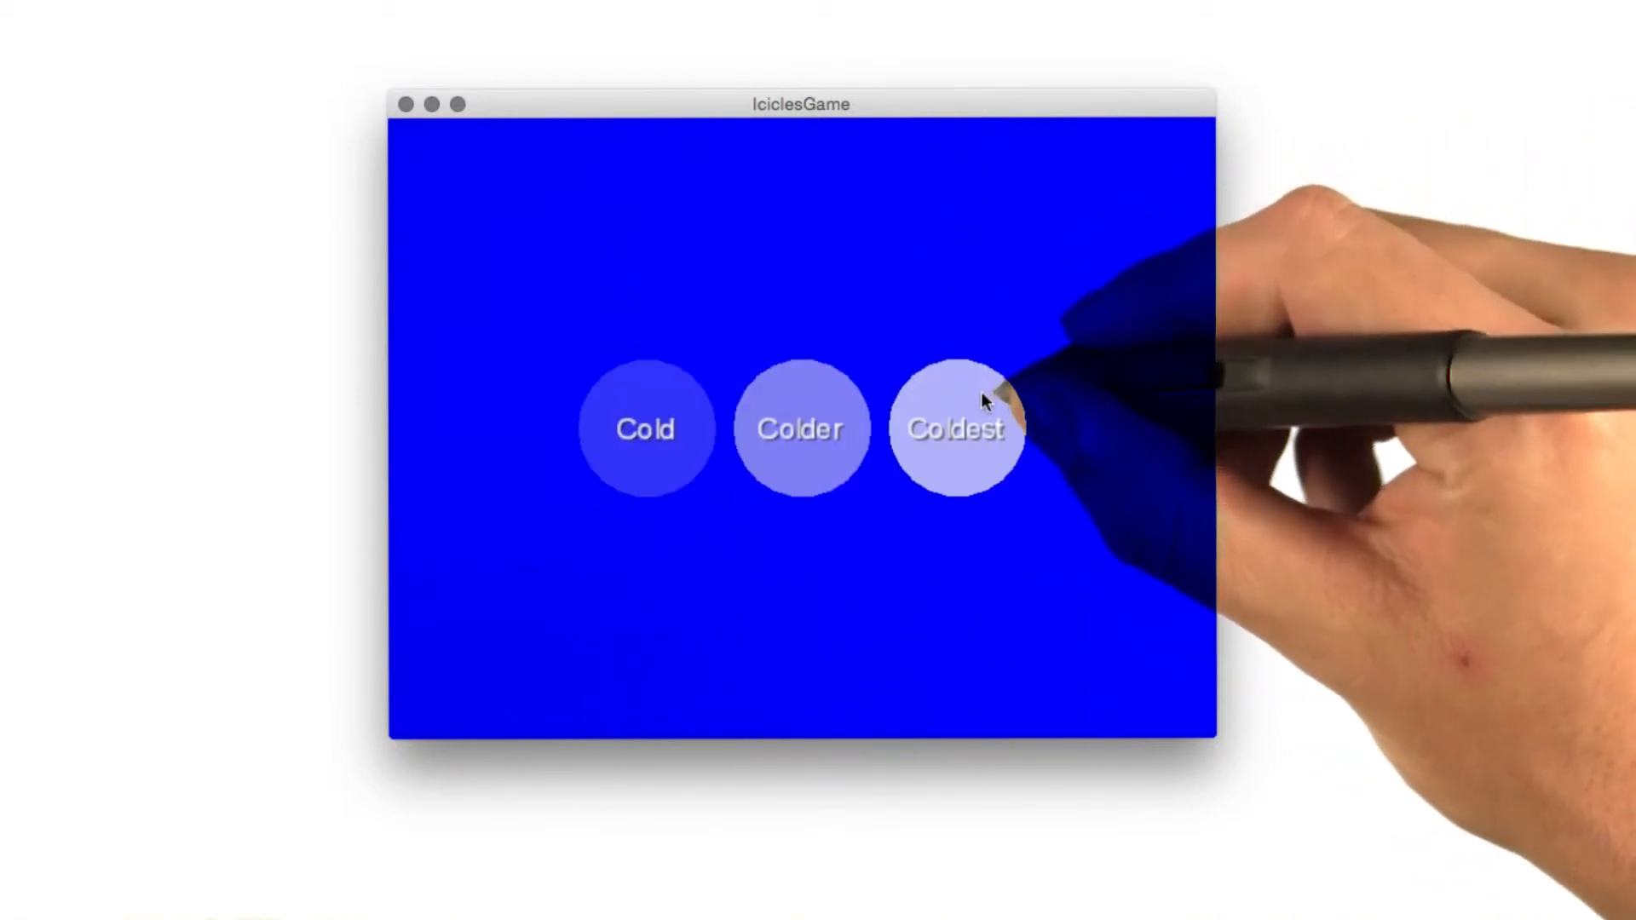
pyautogui.click(955, 428)
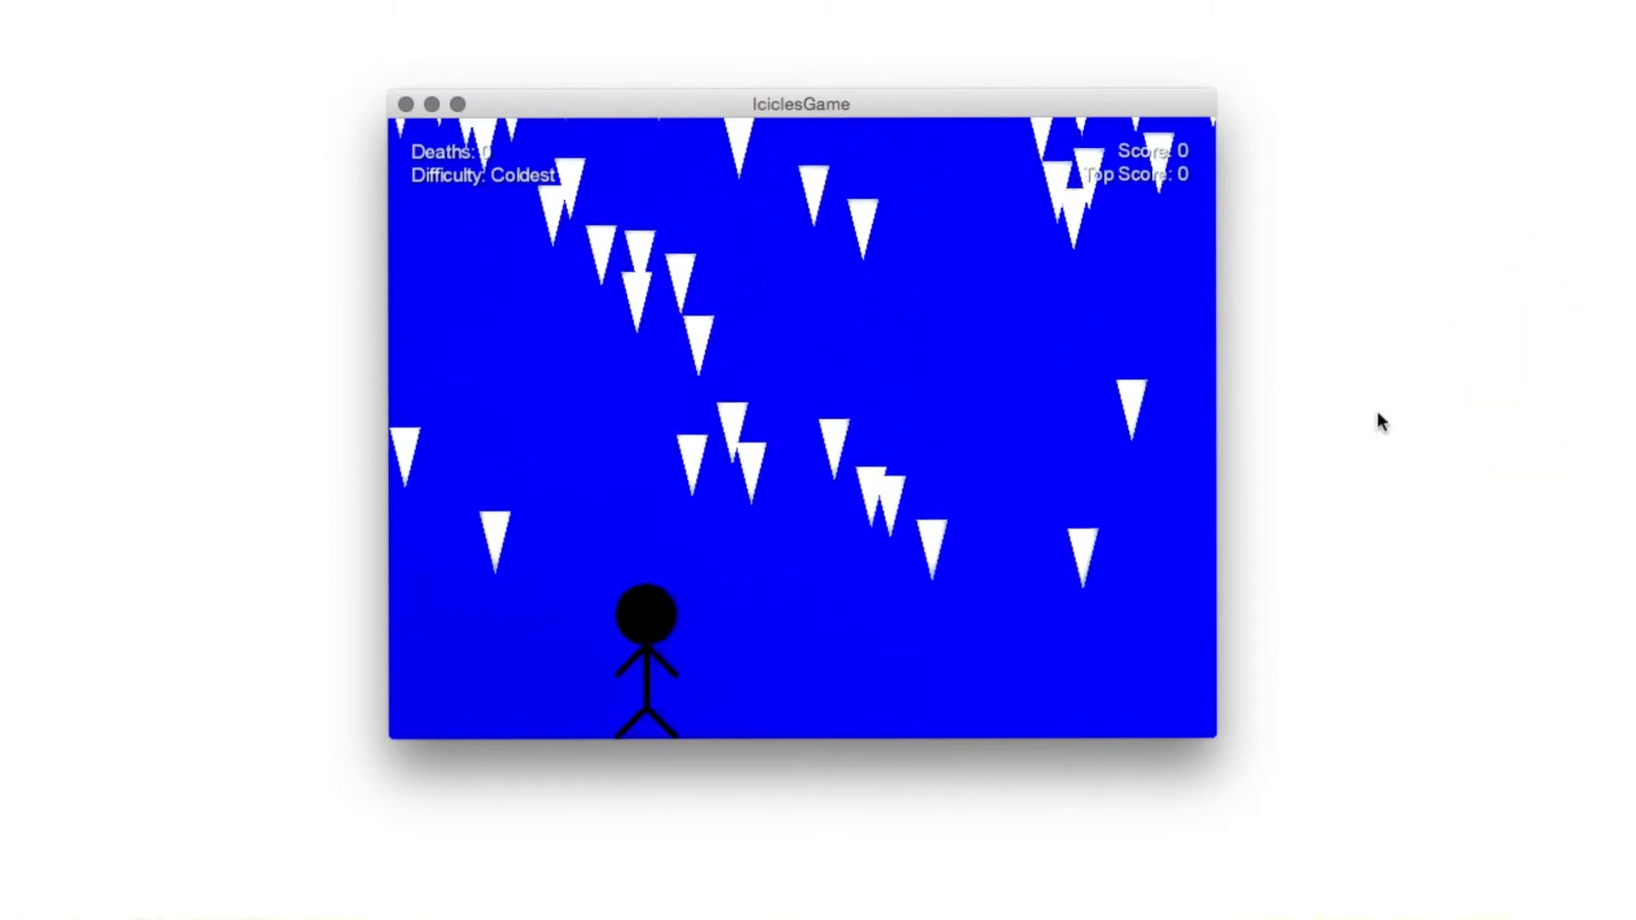